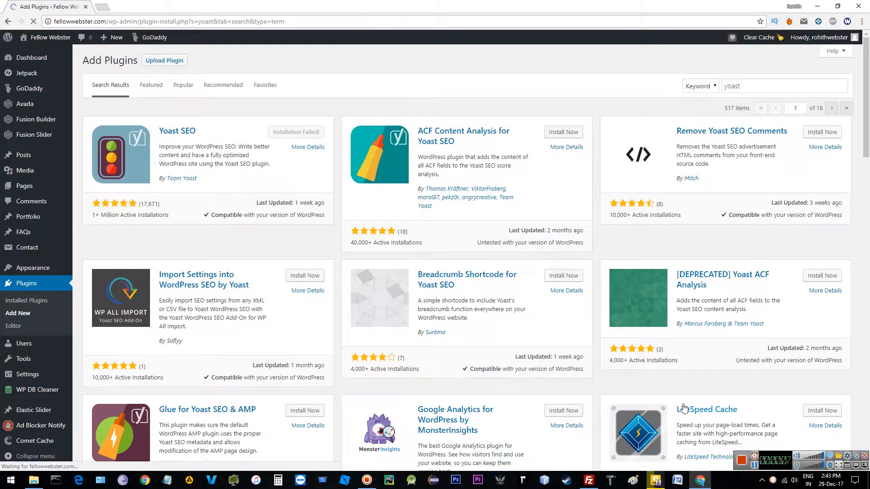
- Retry installing Yoast SEO from the Add Plugins search results
click(304, 132)
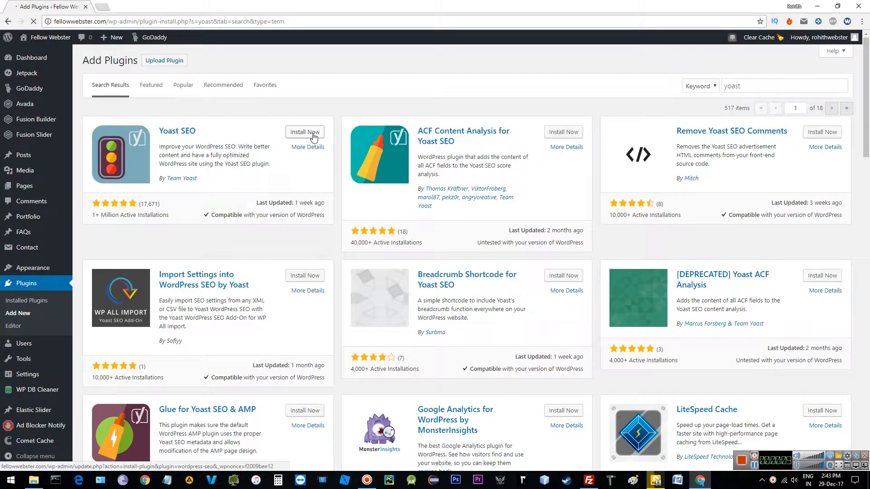
click(304, 132)
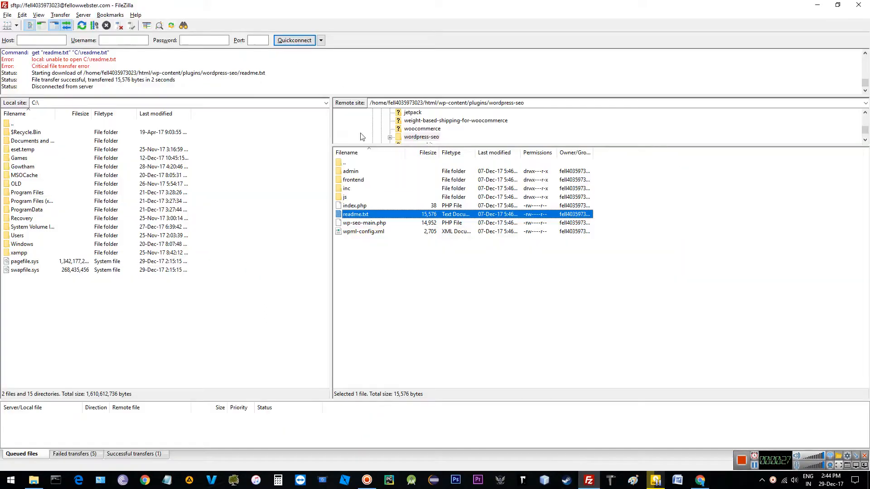
- Reconnect via Quickconnect, browse to wp-content/plugins and select the leftover wordpress-seo folder
click(321, 40)
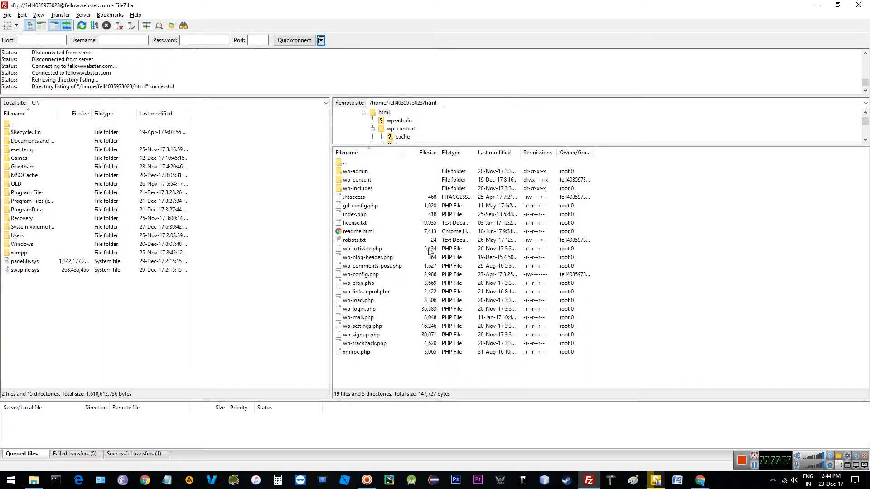
mouse_move(371, 189)
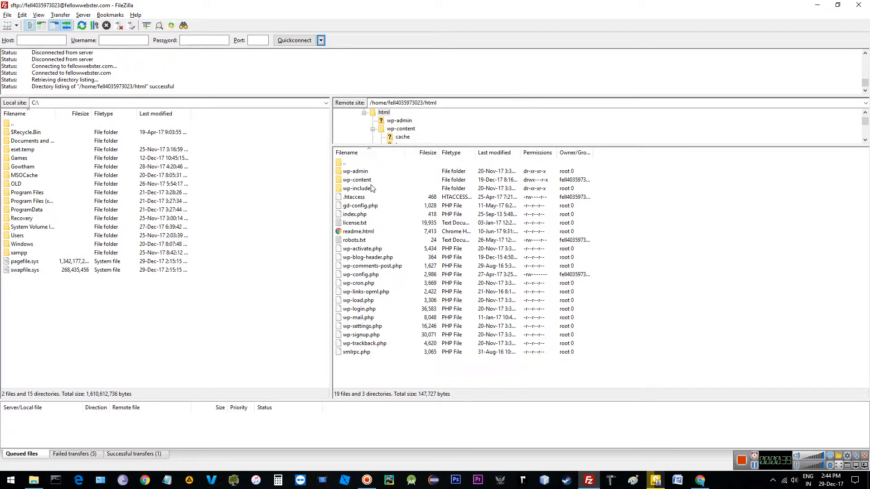
double_click(356, 179)
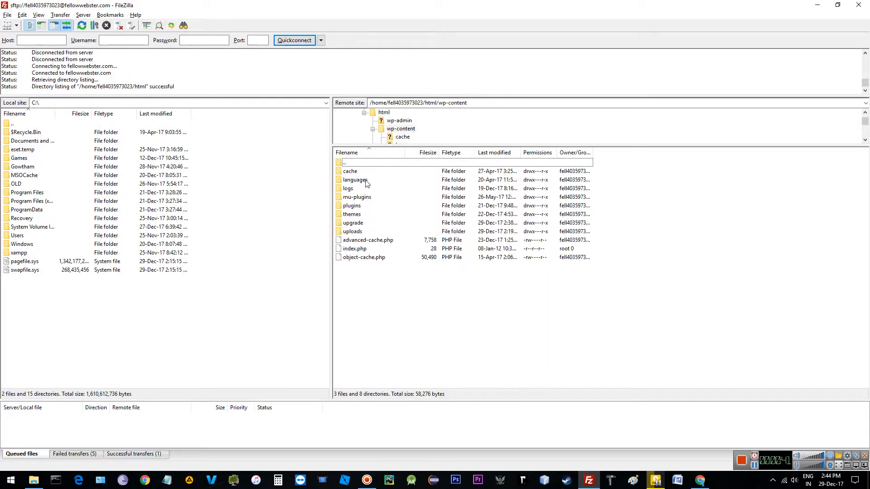
double_click(352, 206)
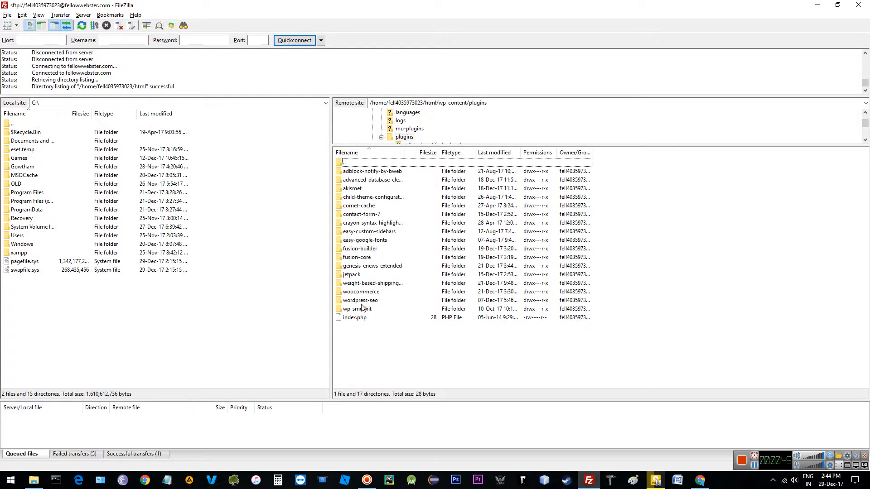
click(360, 300)
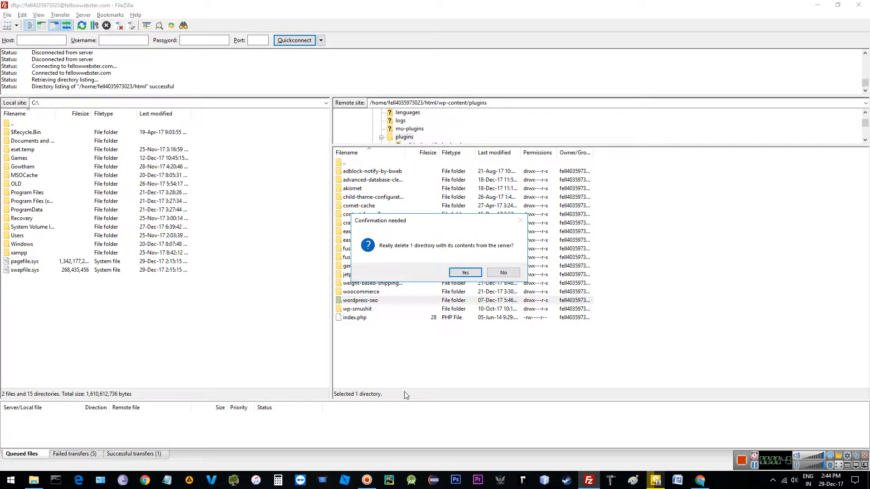
- Confirm deleting the wordpress-seo folder from the server's plugins directory
click(464, 273)
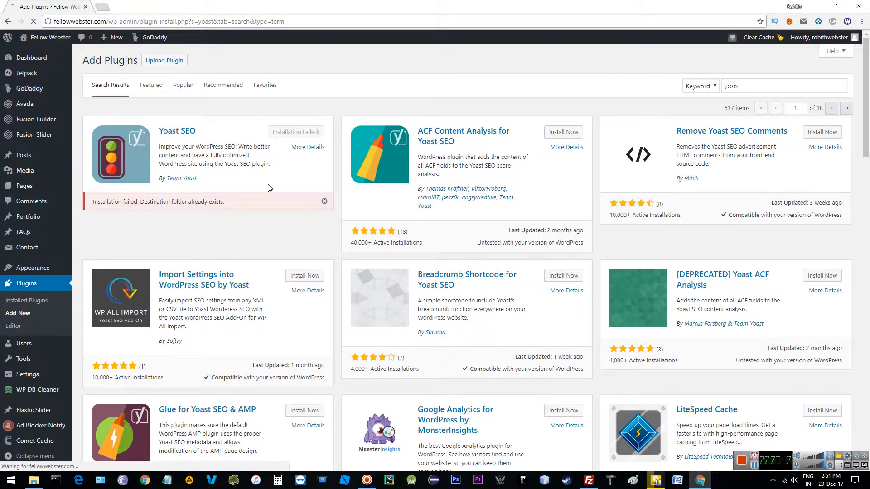
- Start installing Yoast SEO again now that the old folder is removed
click(296, 132)
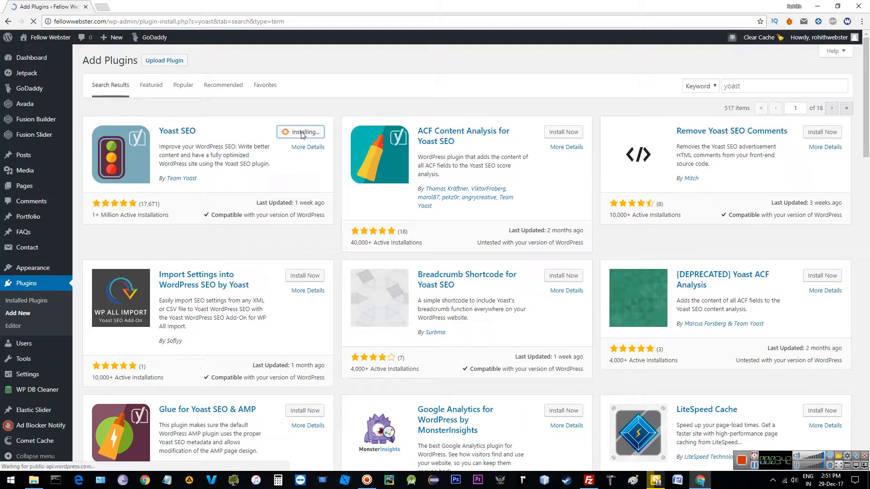